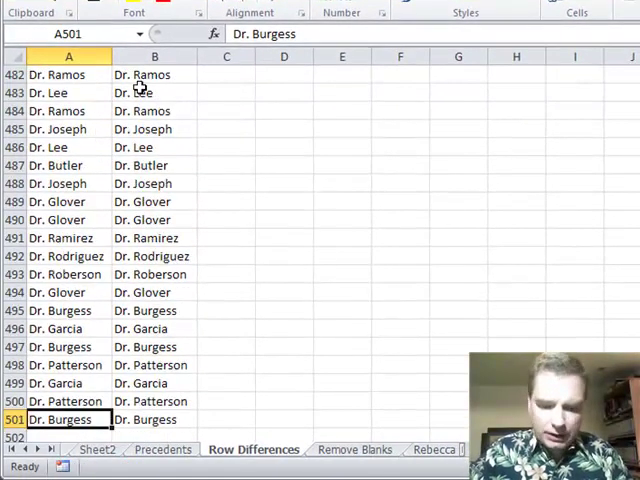
Step: Review the PM and EMR names from the top, spotting the mismatched EMR name in row 9
key("ctrl+Home")
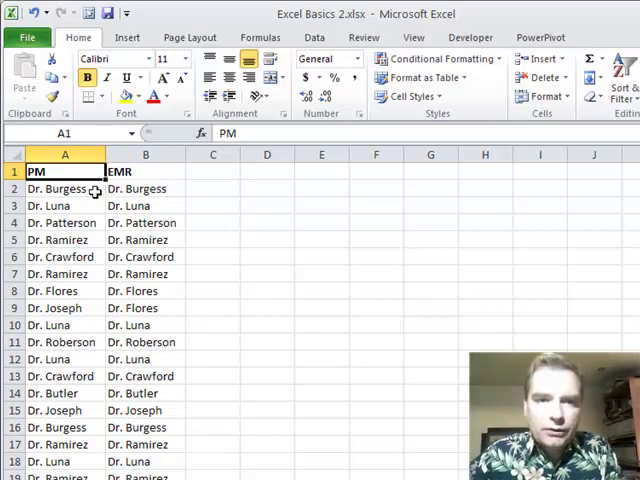
left_click(144, 204)
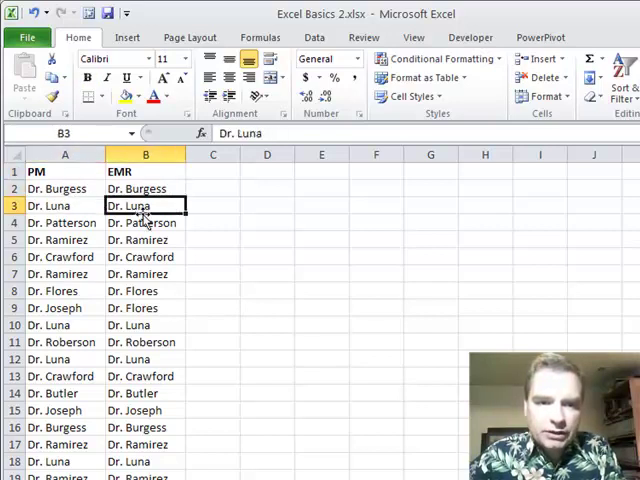
left_click(64, 290)
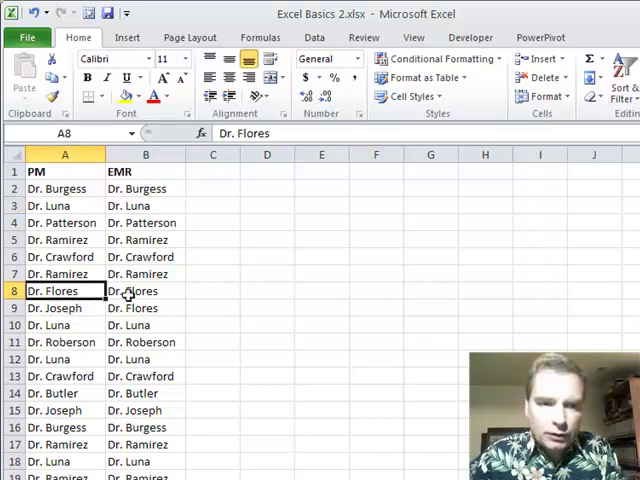
left_click(144, 308)
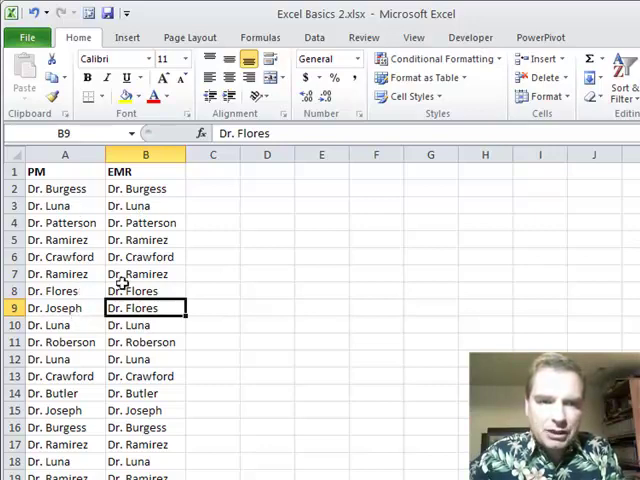
Step: Enter =EXACT(A2,B2) in C2 to compare each PM name with its EMR name
left_click(212, 188)
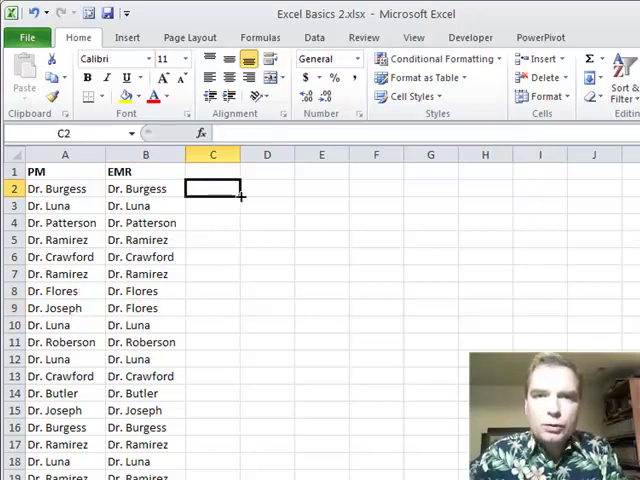
type("=")
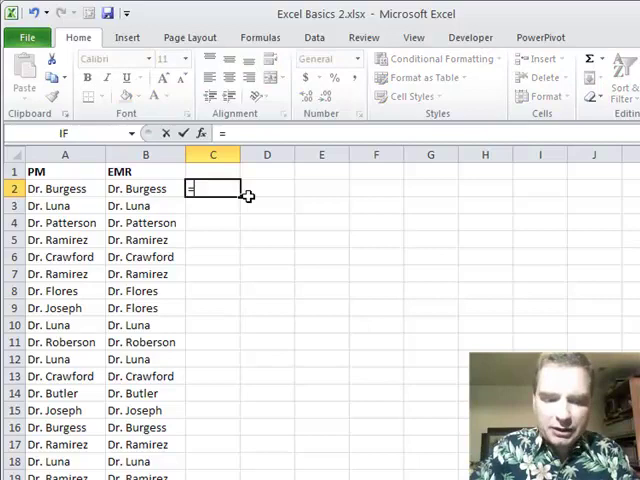
type("exact(")
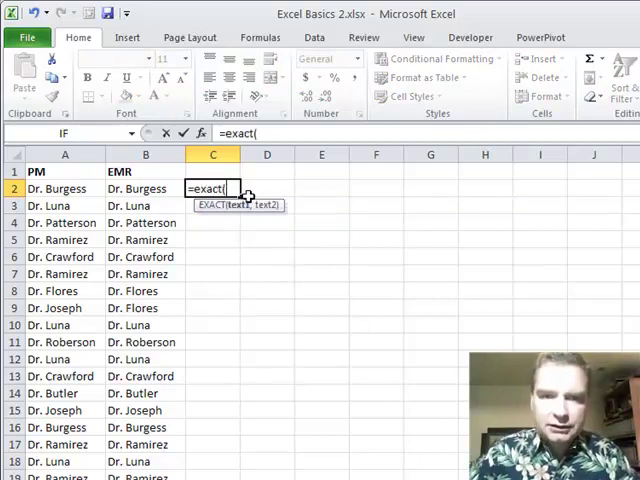
left_click(64, 188)
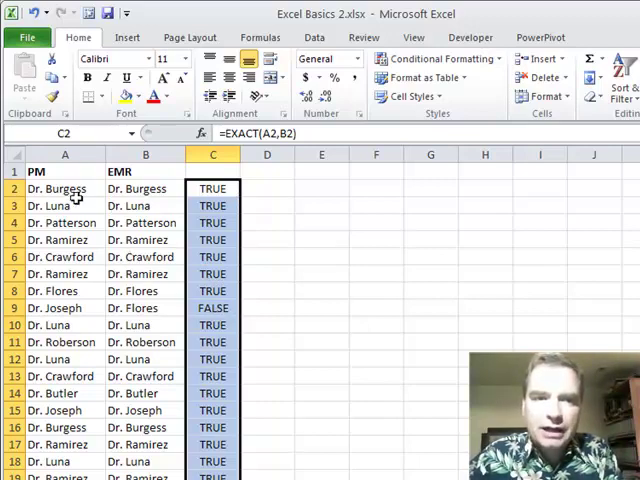
left_click(64, 188)
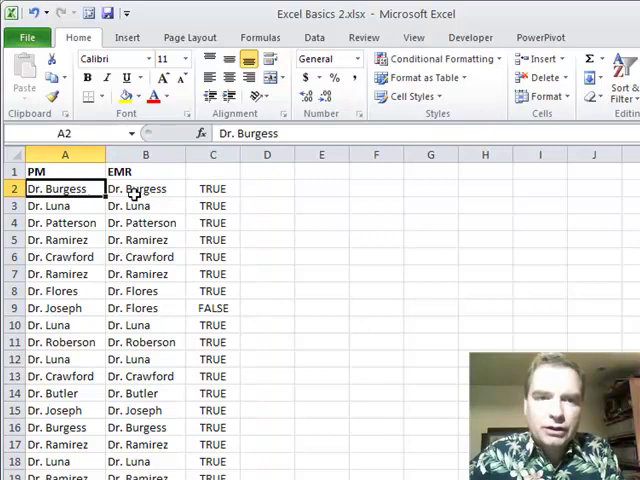
left_click(212, 154)
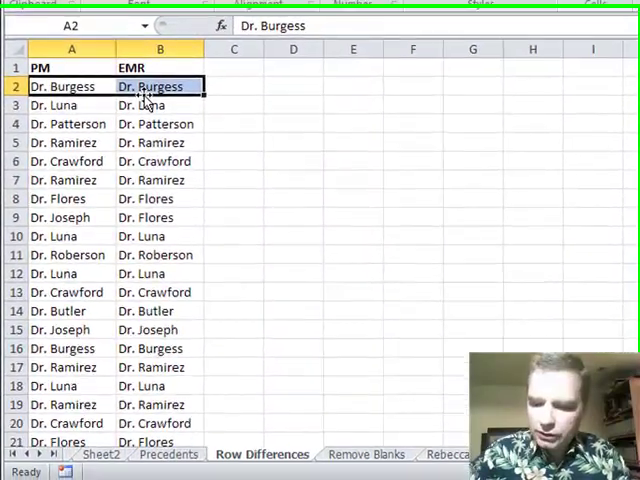
Step: Scroll down the sheet while selecting the PM and EMR name columns
scroll("down", 3)
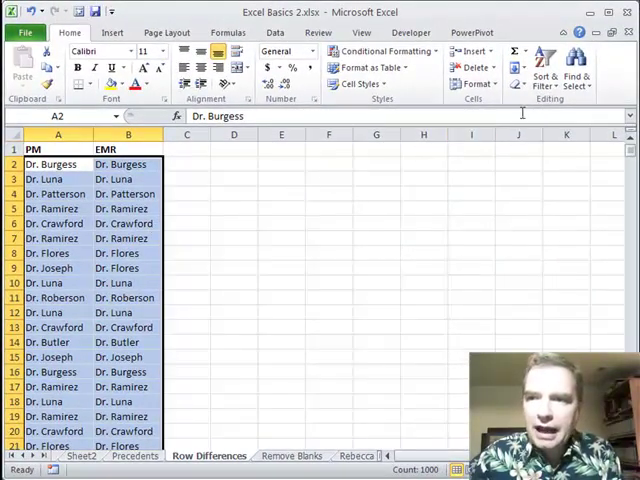
Step: Run Go To Special with Row differences to select mismatched EMR cells, starting at B9
left_click(576, 58)
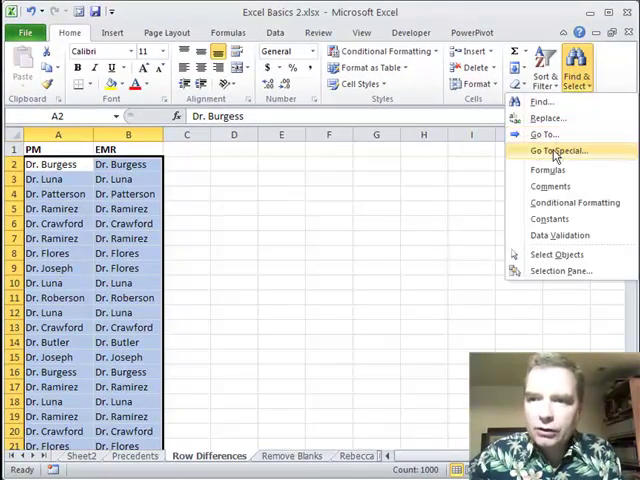
left_click(558, 150)
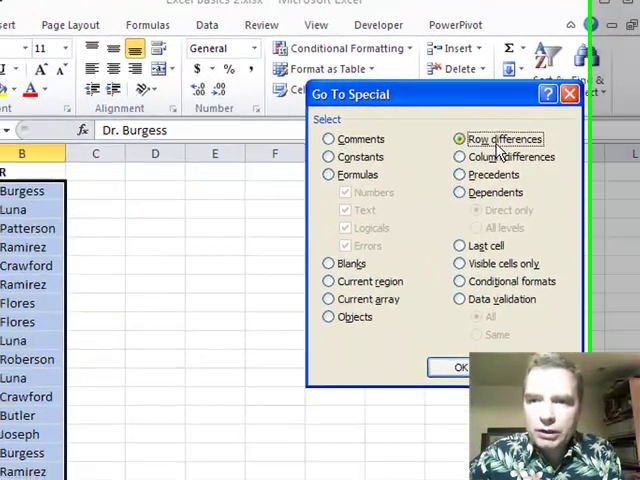
left_click(458, 368)
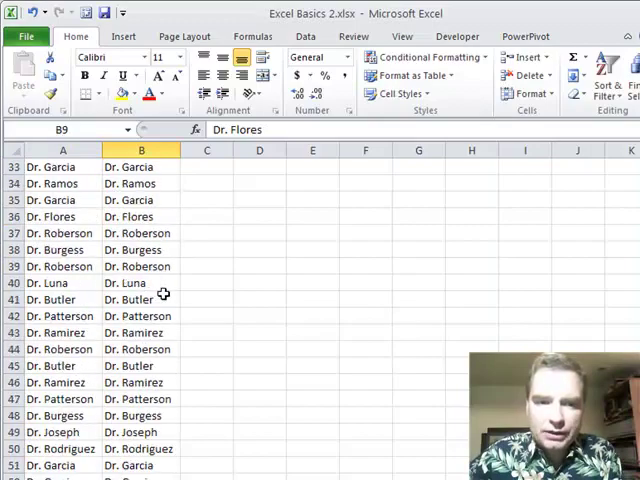
Step: Scroll down through the selected mismatched EMR cells to review them before highlighting
scroll("down", 3)
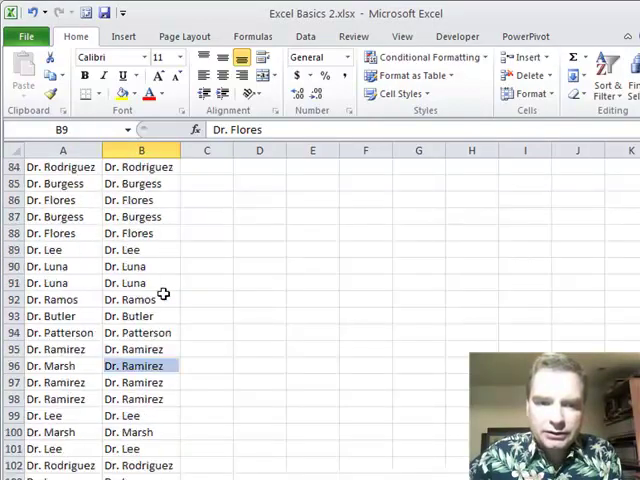
scroll("down", 3)
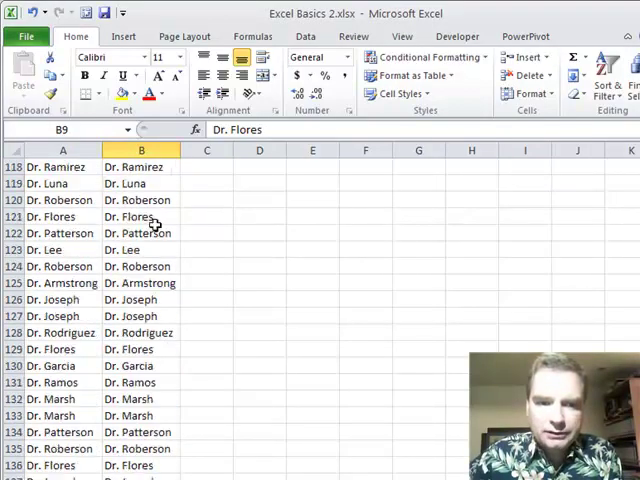
scroll("down", 3)
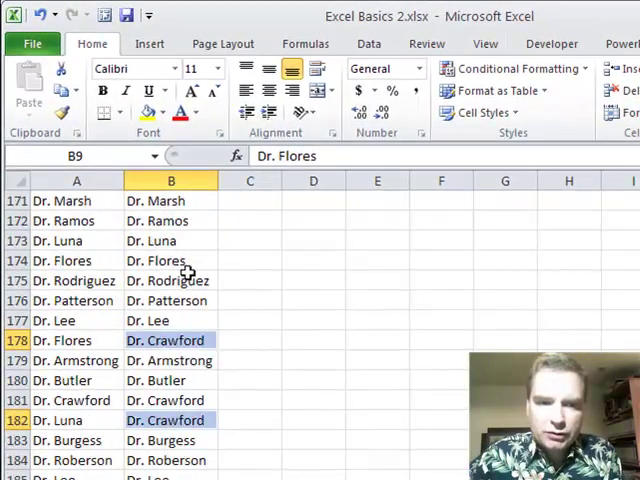
scroll("down", 3)
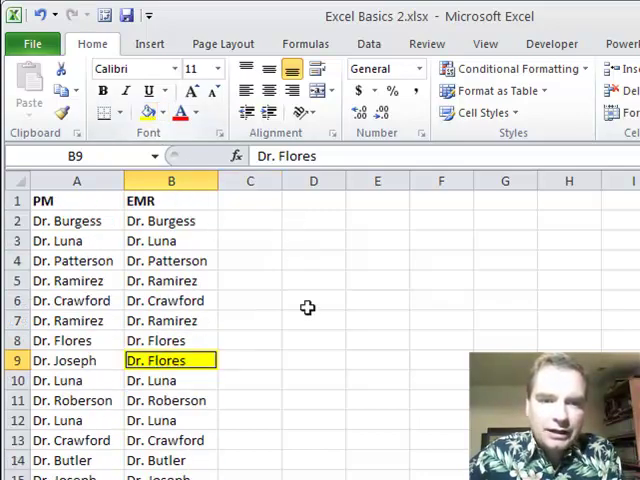
scroll("down", 3)
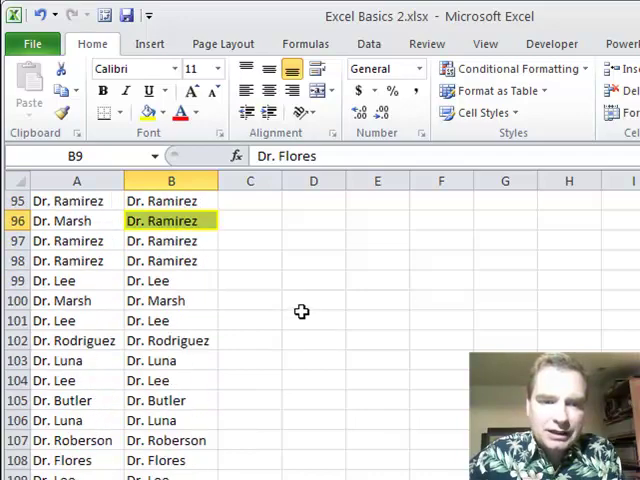
scroll("down", 3)
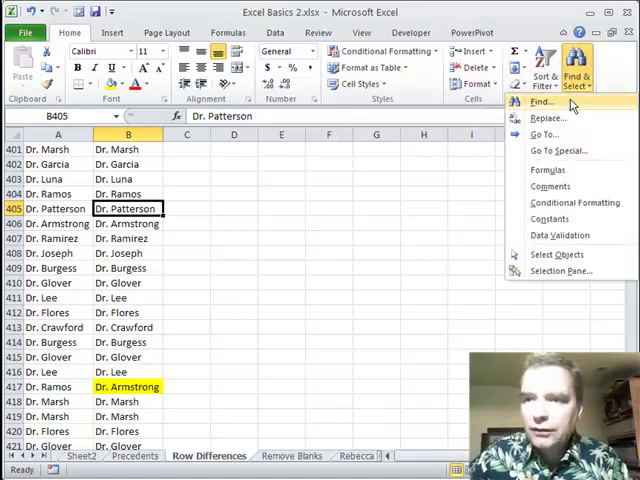
left_click(558, 152)
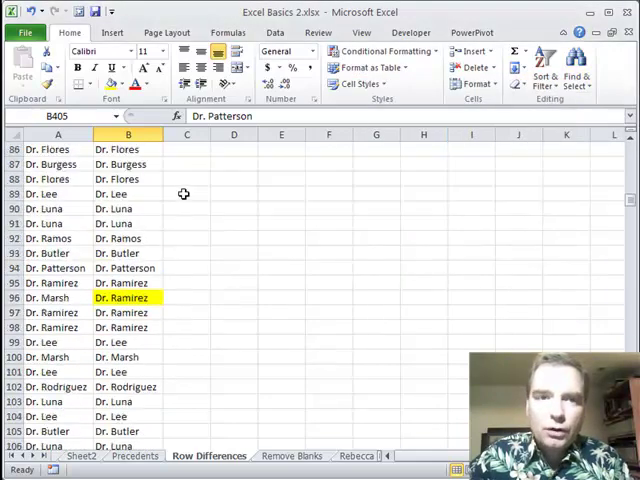
scroll("up", 3)
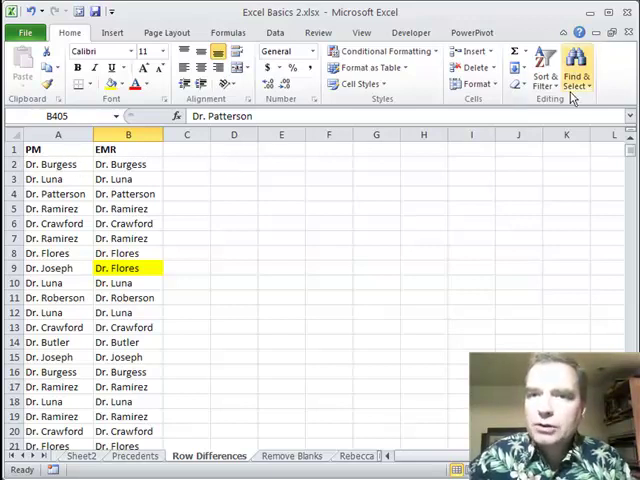
mouse_move(416, 164)
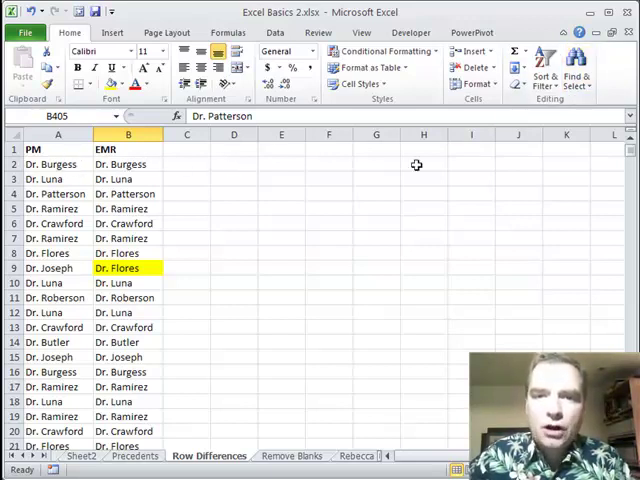